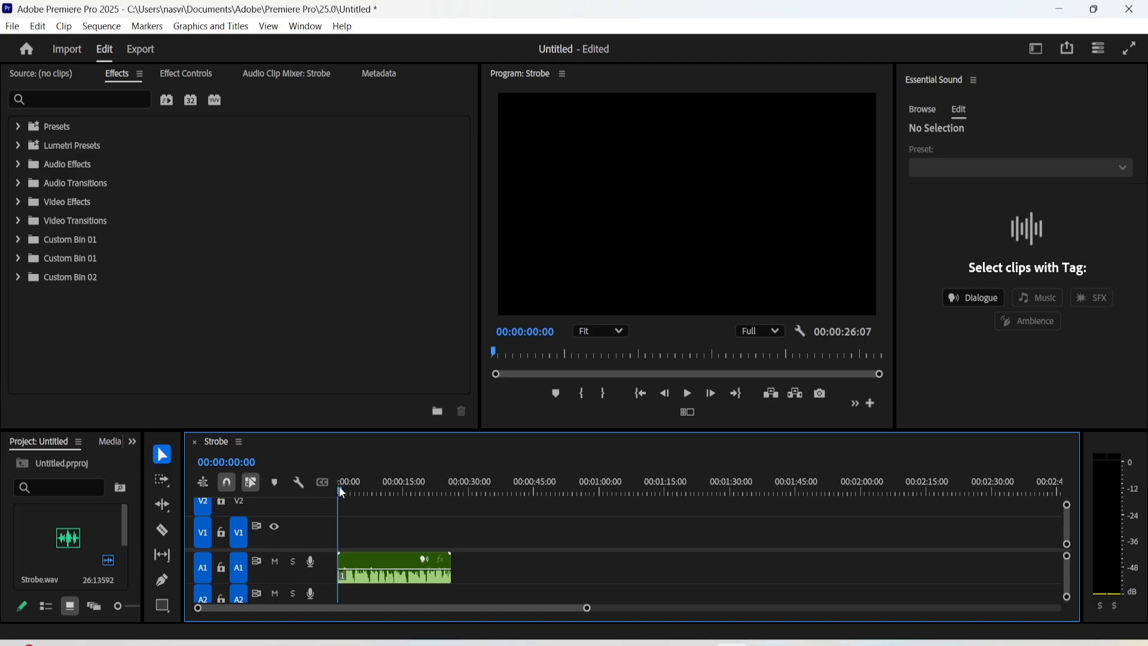
Select the Strobe.wav clip and switch to the Captions and Graphics workspace
left_click(393, 567)
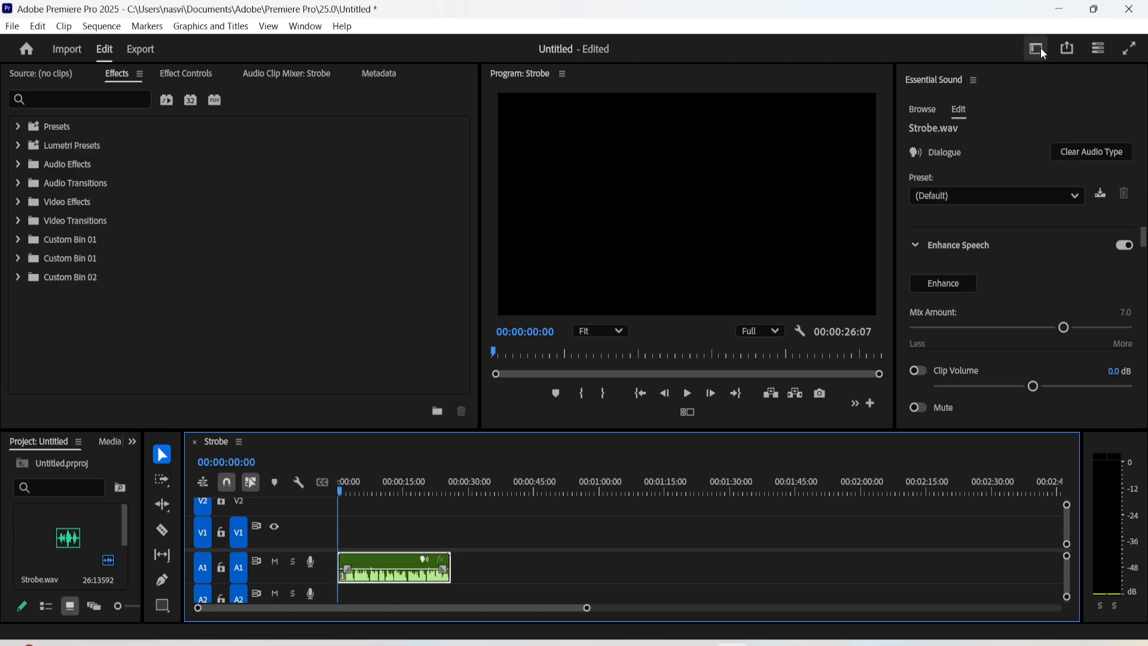
left_click(1035, 48)
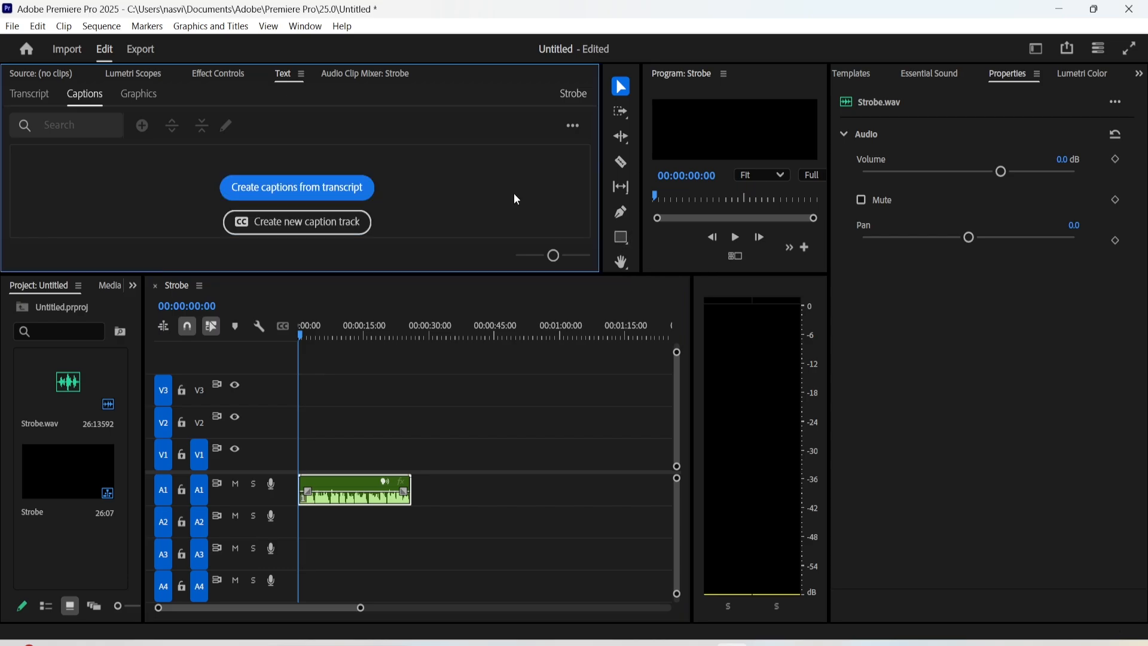
Bring up Create captions from transcript and expand the captioning preferences
left_click(296, 188)
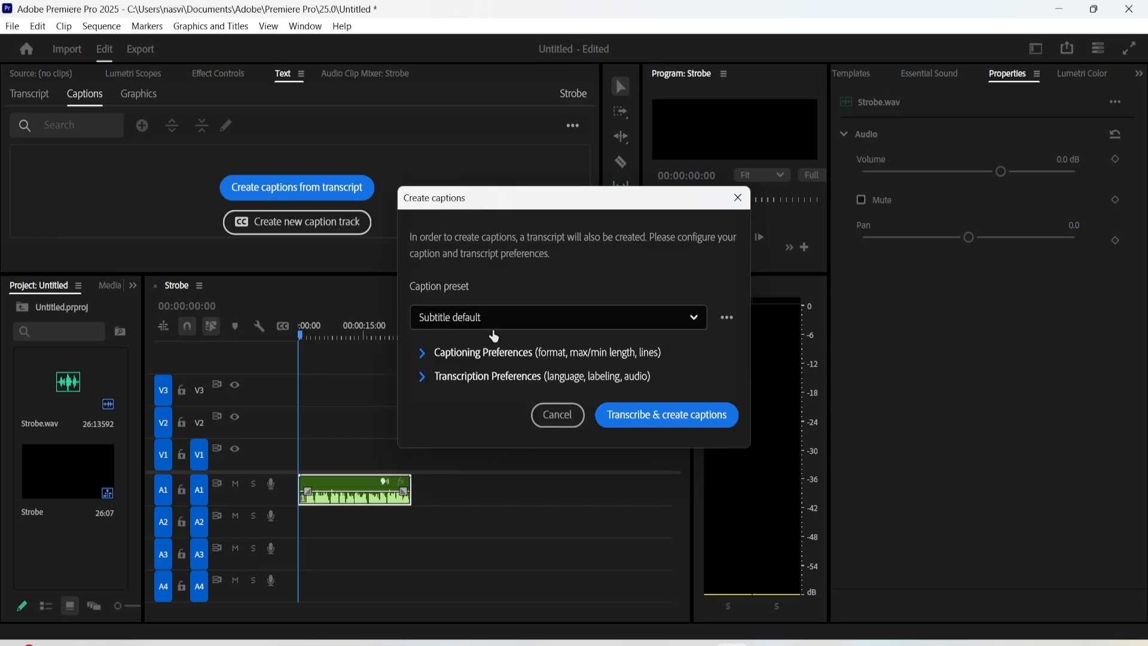
left_click(547, 352)
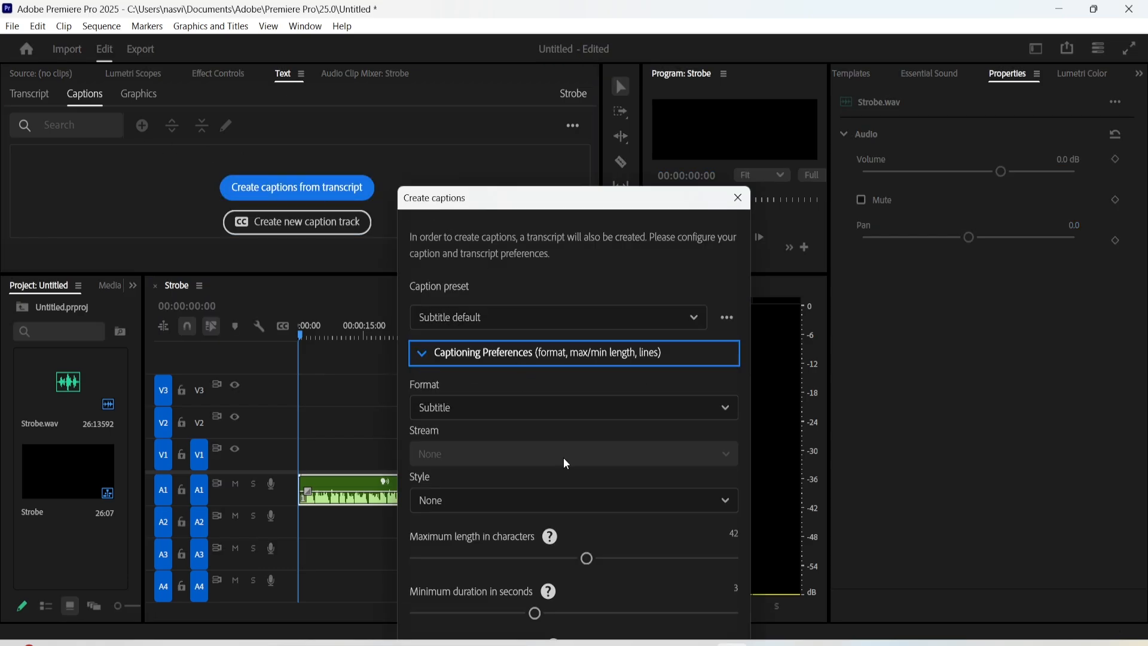
left_click_drag(586, 558, 531, 431)
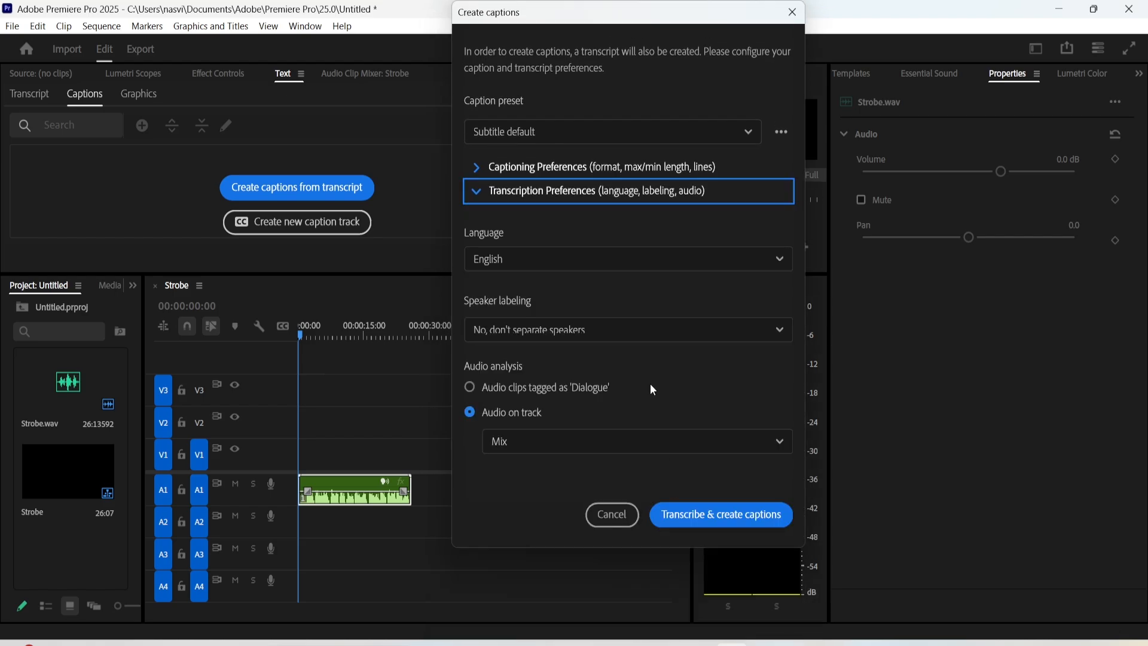
Keep English as the language and start Transcribe & create captions
left_click(625, 258)
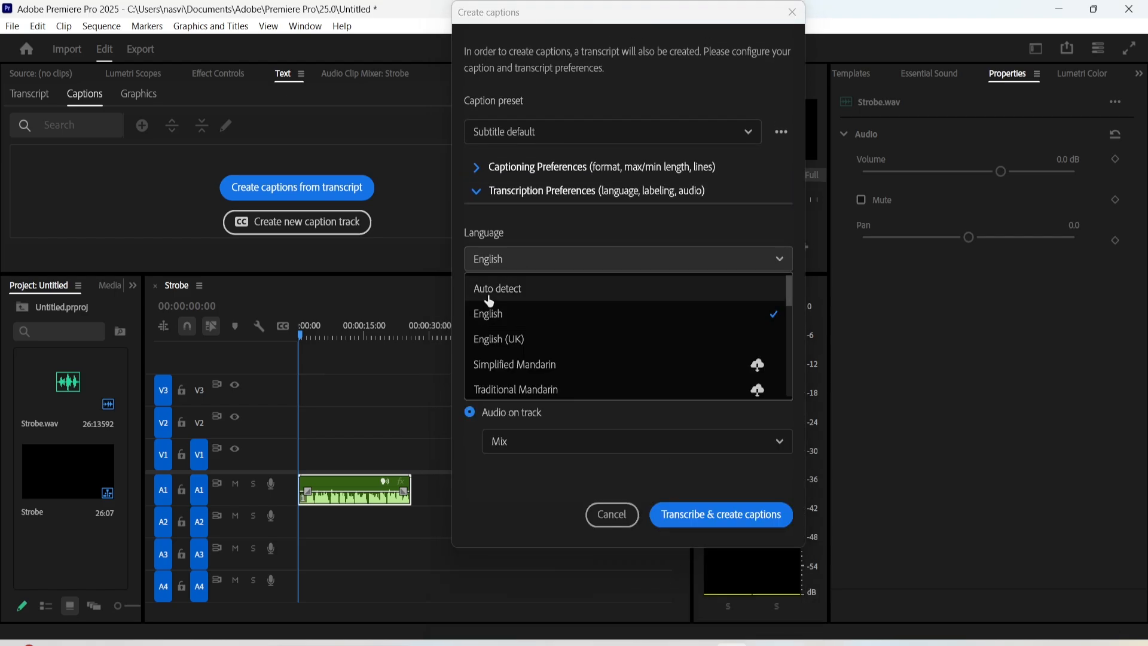
left_click(487, 313)
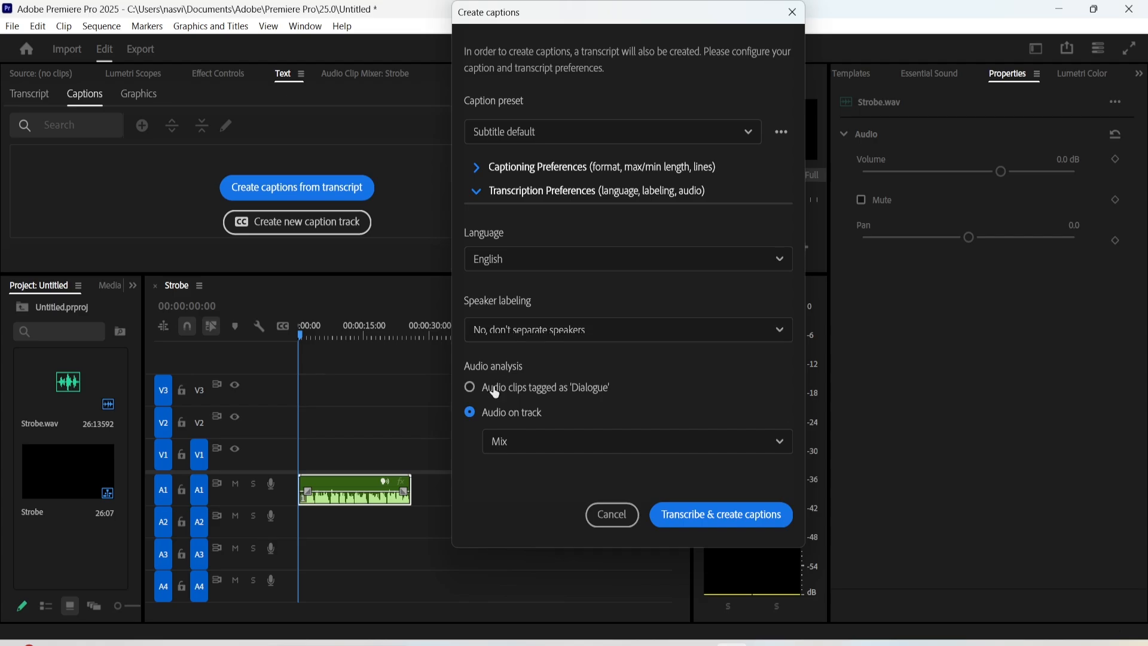
left_click(720, 515)
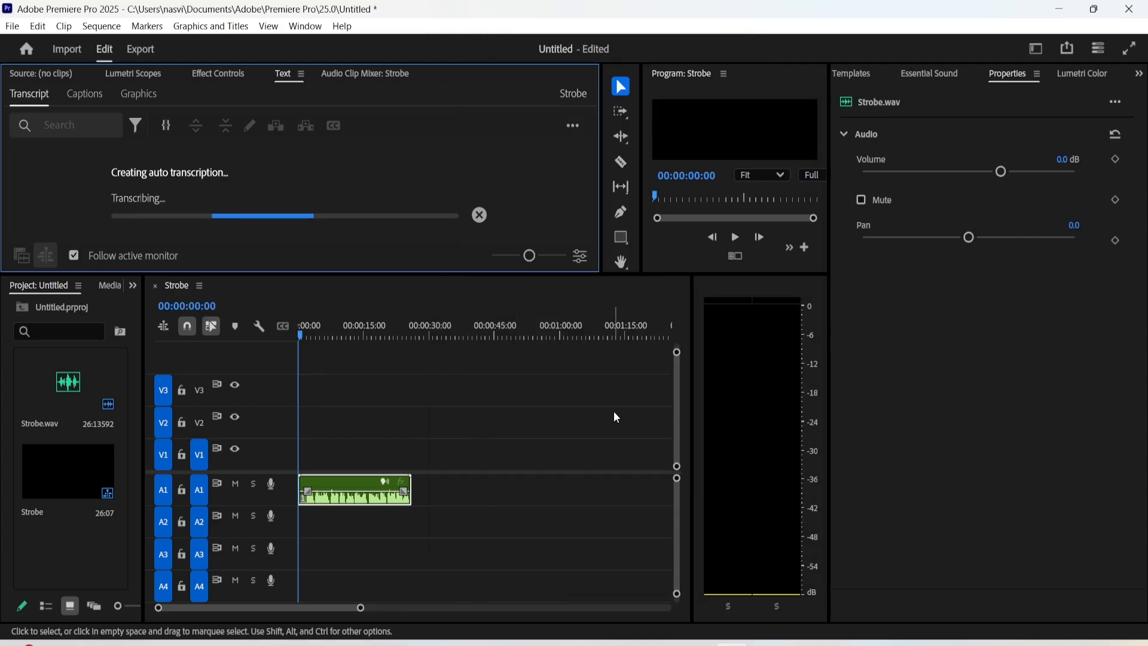
Let transcription finish so the C1 Subtitle caption track is created
left_click(84, 93)
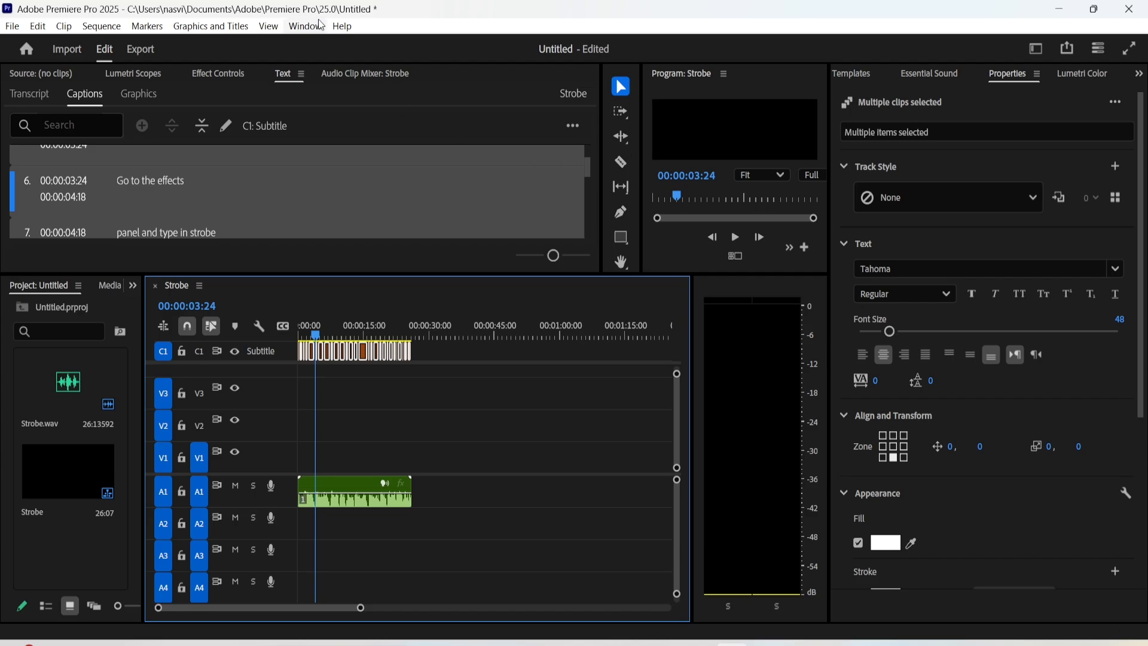
Give the captions Tw Cen MT font at size 59 and a red fill
left_click(305, 25)
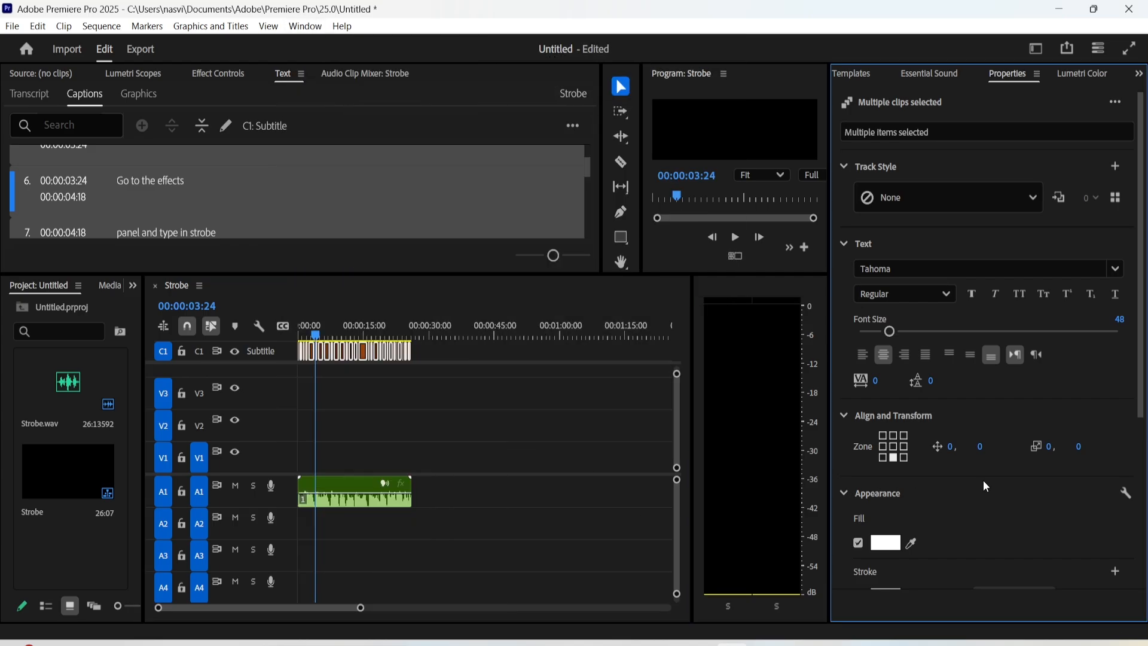
left_click(885, 543)
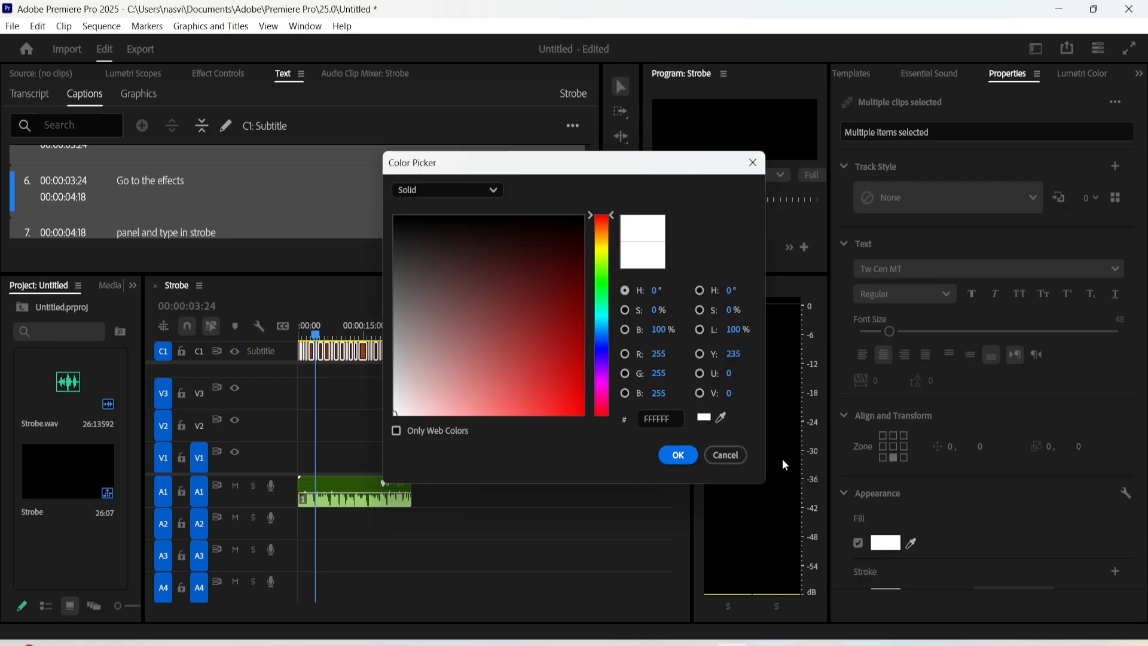
left_click(677, 454)
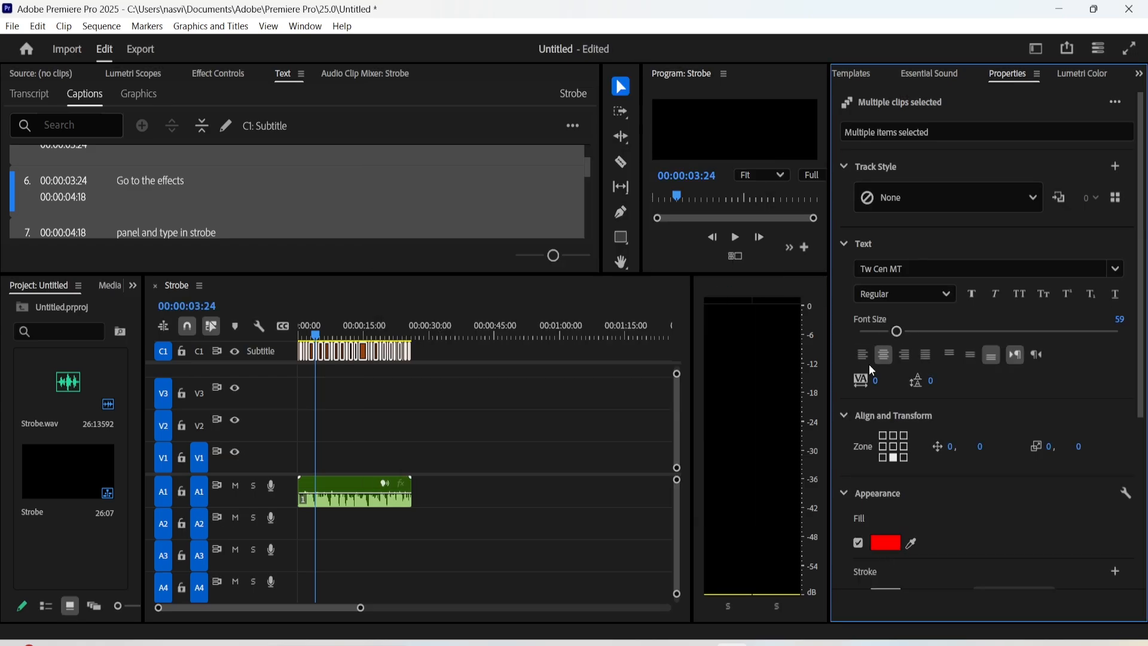